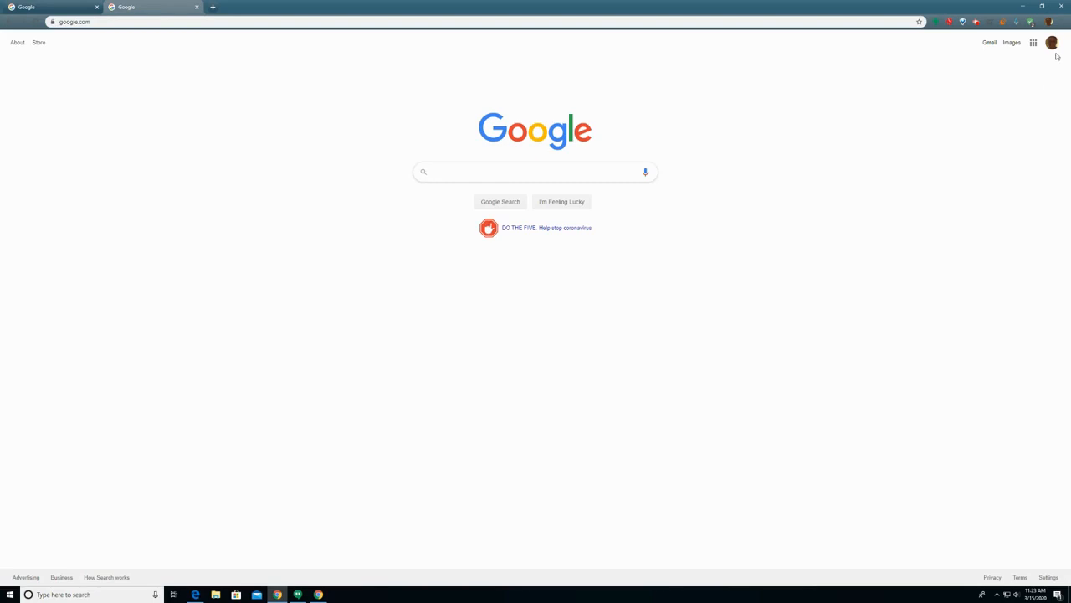
mouse_move(1052, 44)
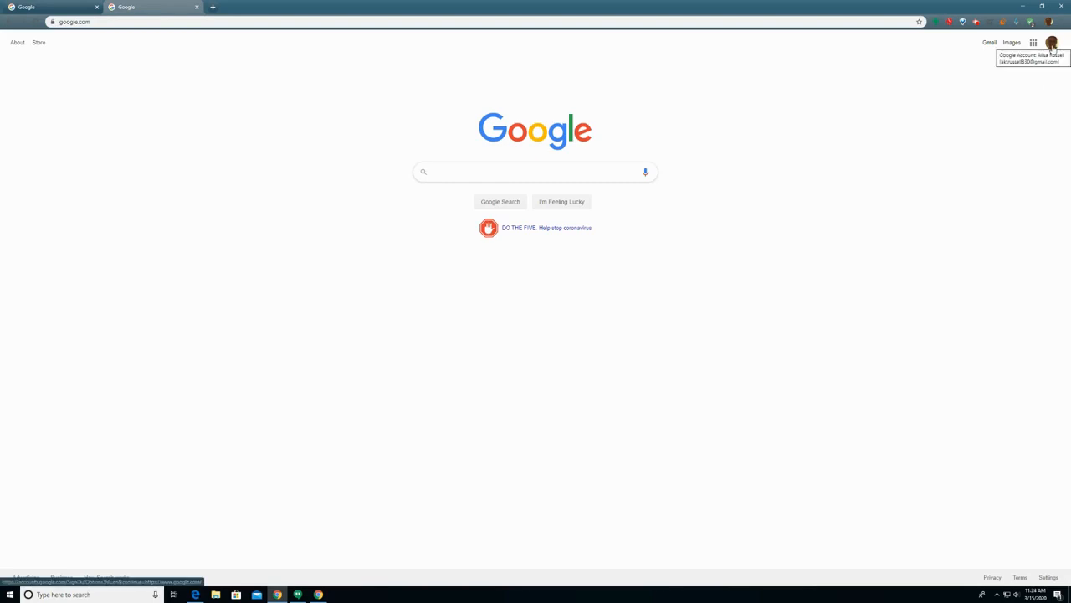
- Start adding another Google account from the profile avatar menu on the Google page
left_click(1051, 43)
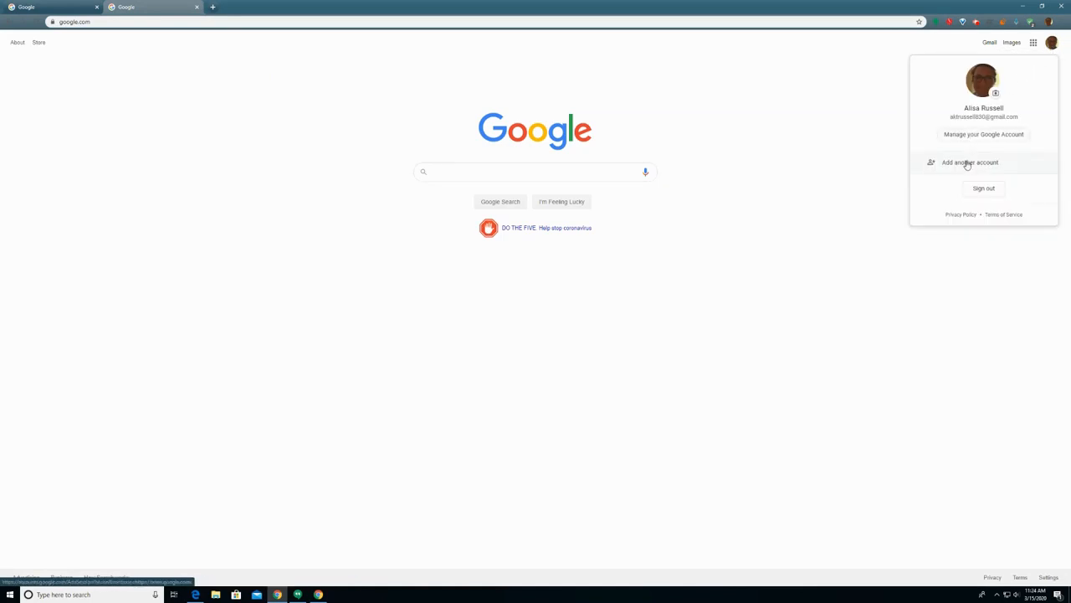
left_click(971, 160)
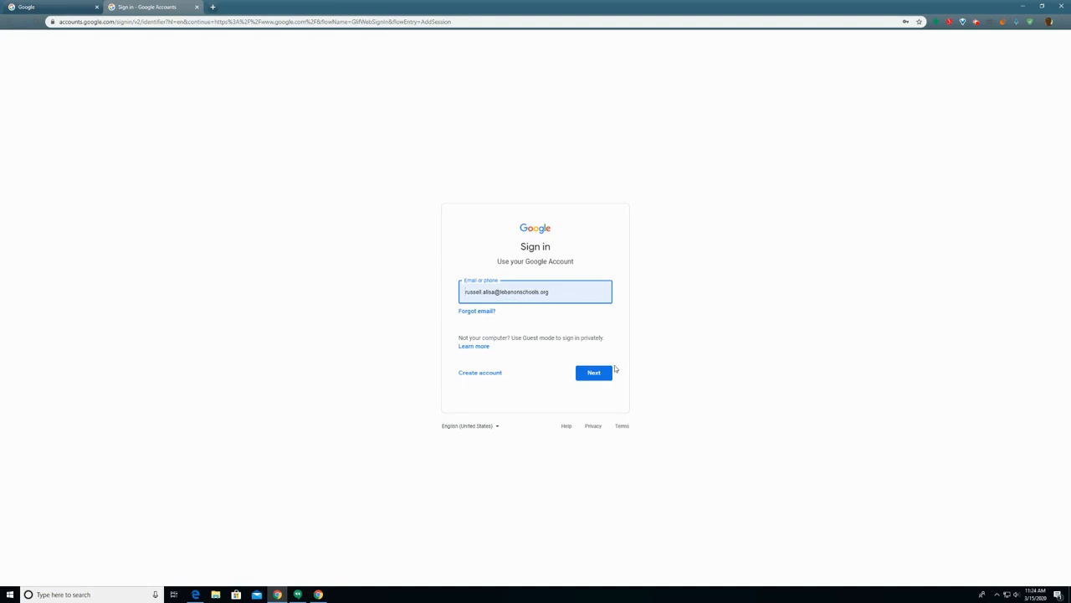
- Sign in with the school email and password, then start a fresh tab
left_click(595, 371)
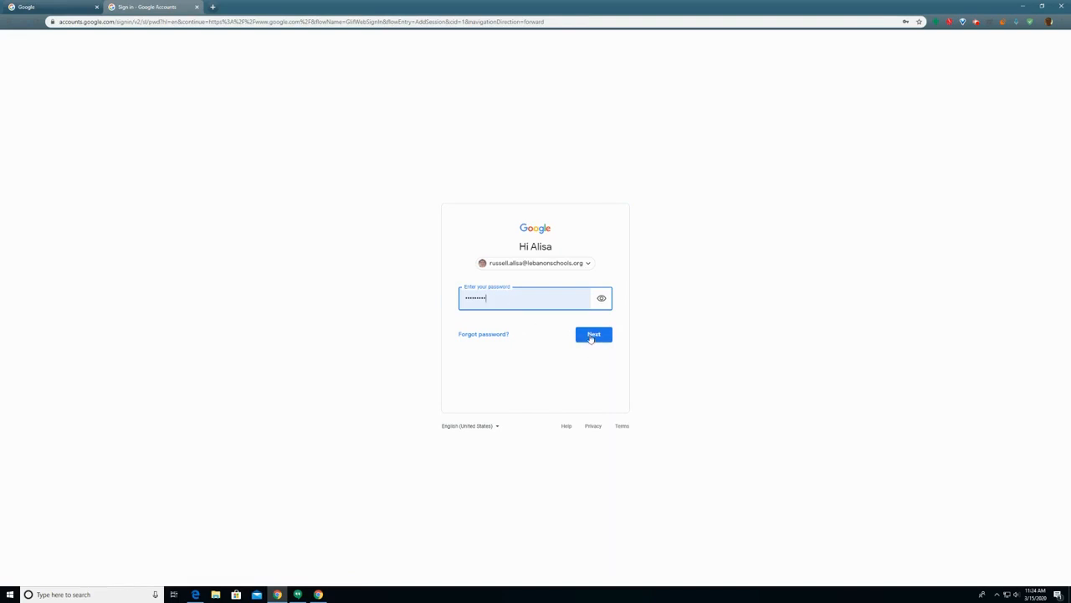
left_click(592, 335)
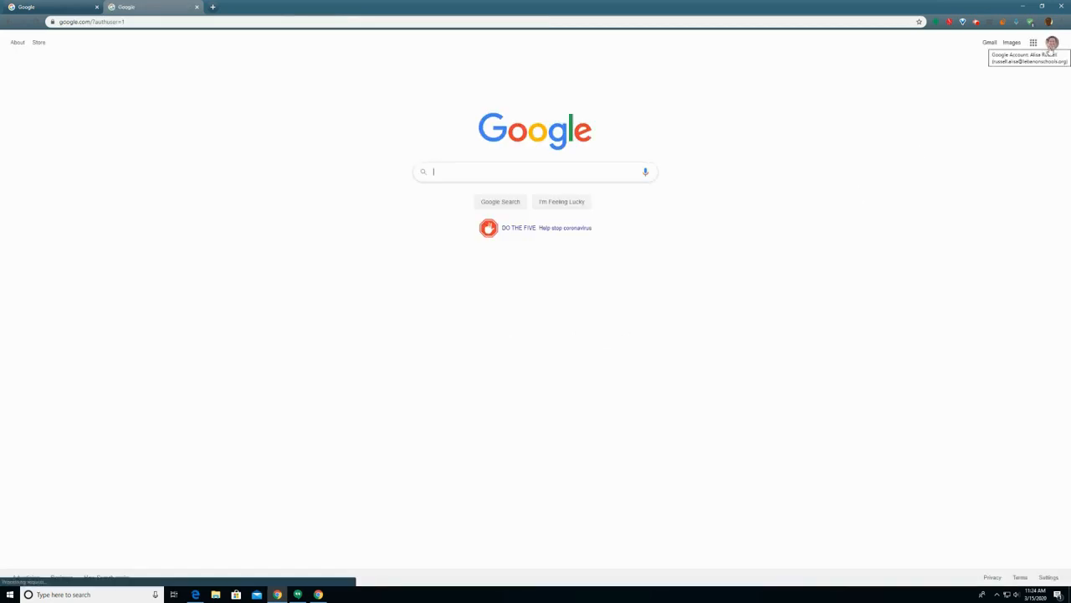
left_click(212, 7)
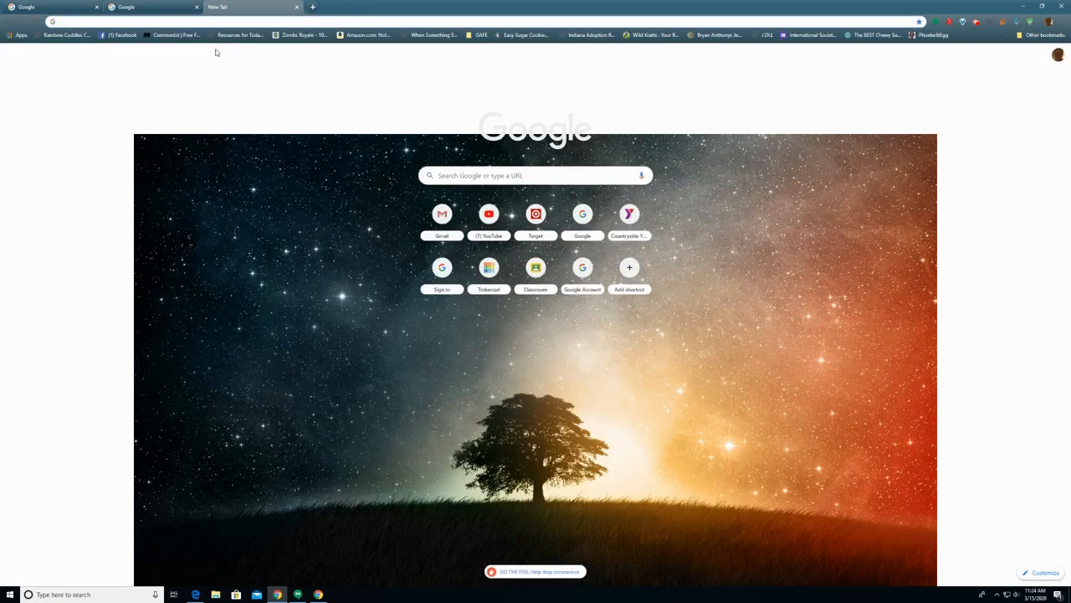
- Switch Google Classroom to the school account so its classes show, then start a new tab
left_click(536, 268)
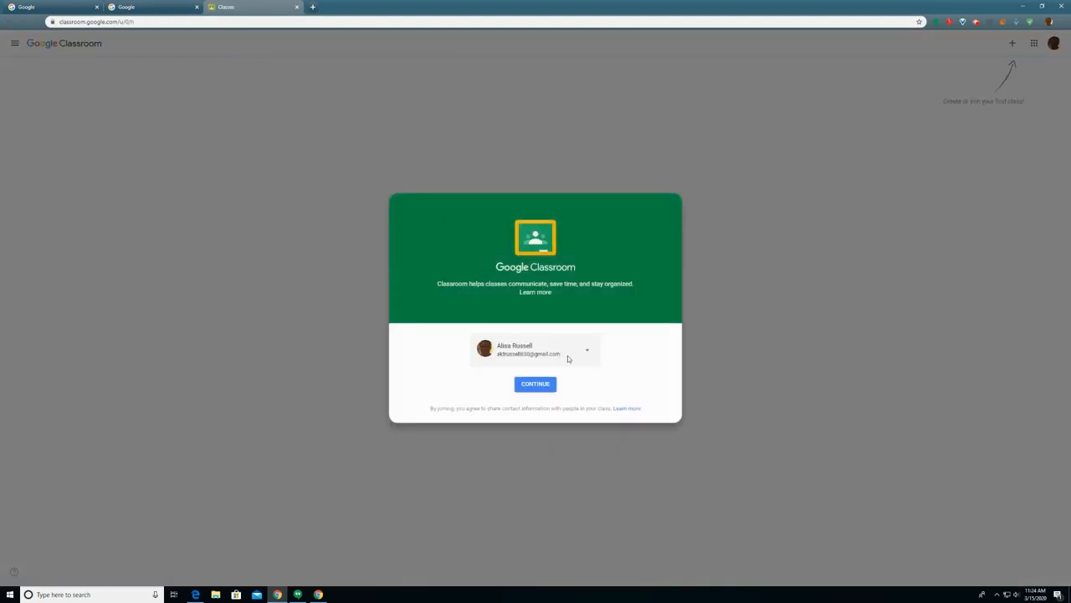
left_click(535, 383)
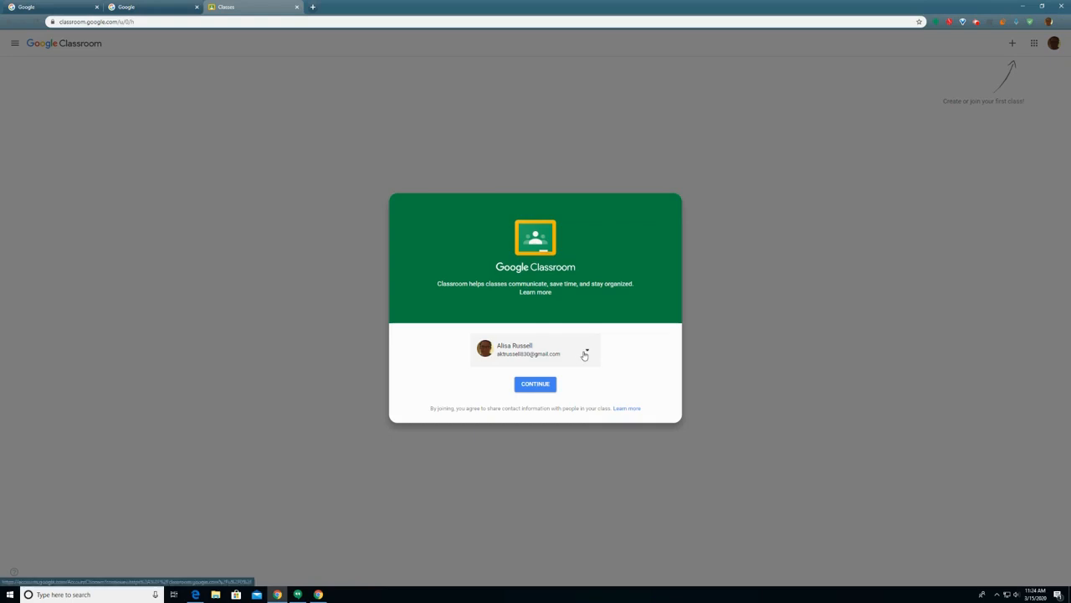
left_click(586, 351)
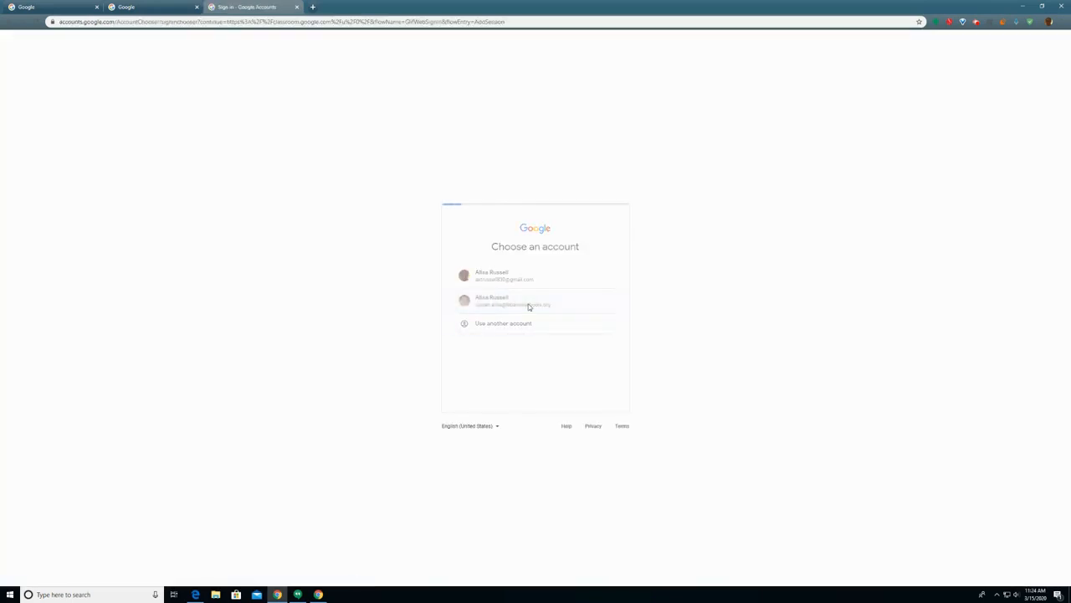
left_click(536, 301)
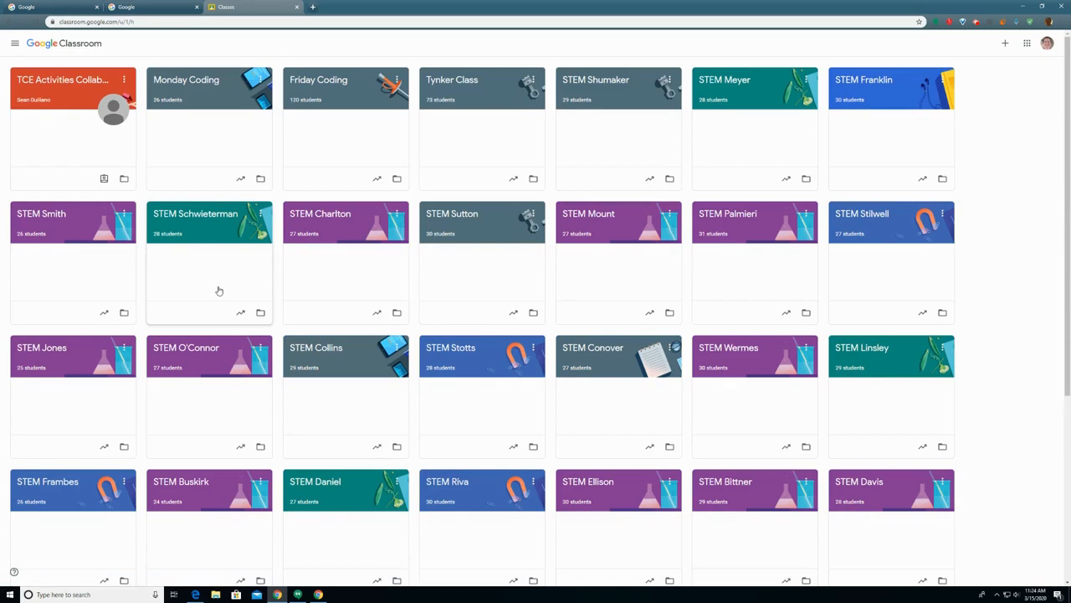
left_click(412, 6)
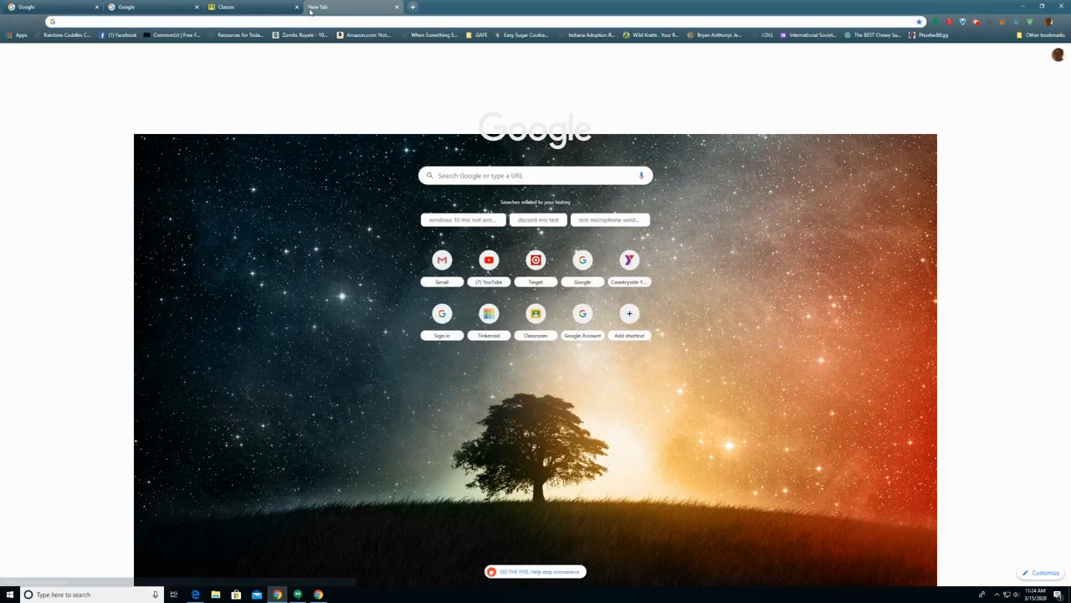
- Go to brainpop.com and sign in via G Suite for Education with the school account
type("brainpop.com")
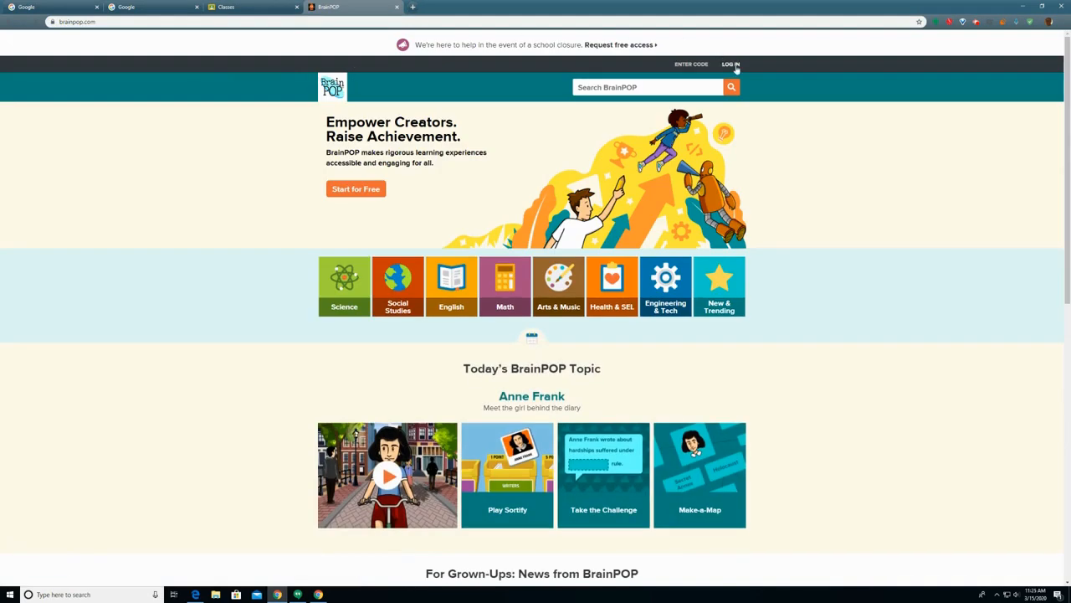
left_click(730, 63)
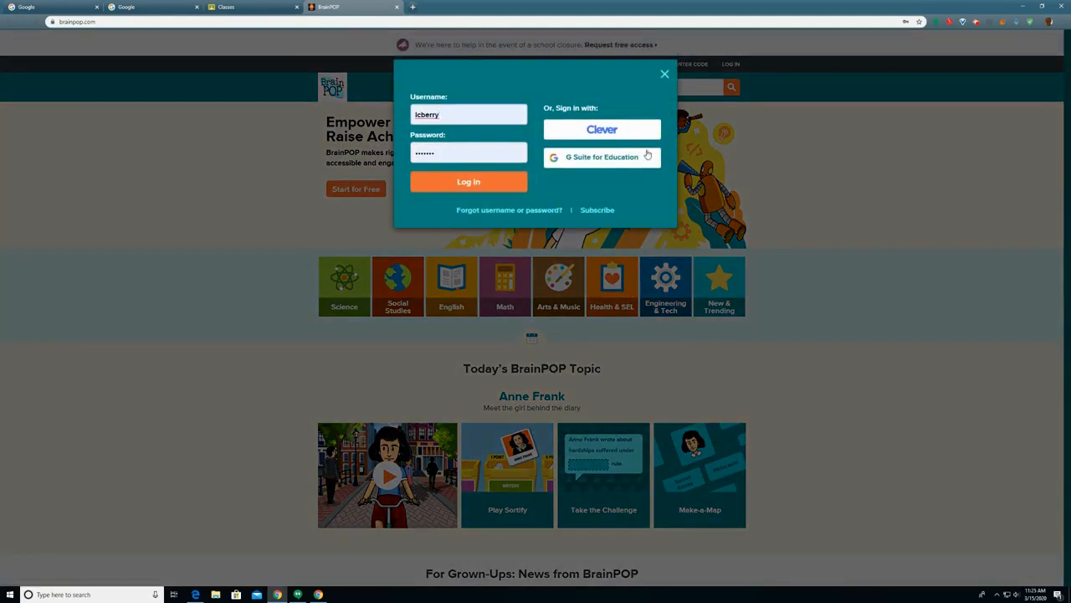
left_click(603, 157)
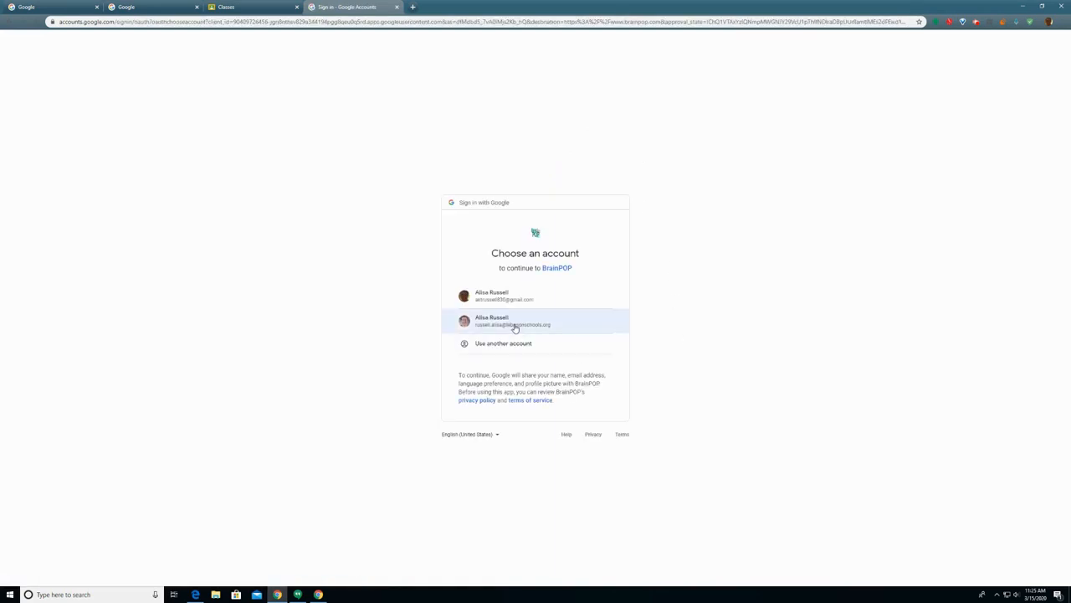
left_click(515, 322)
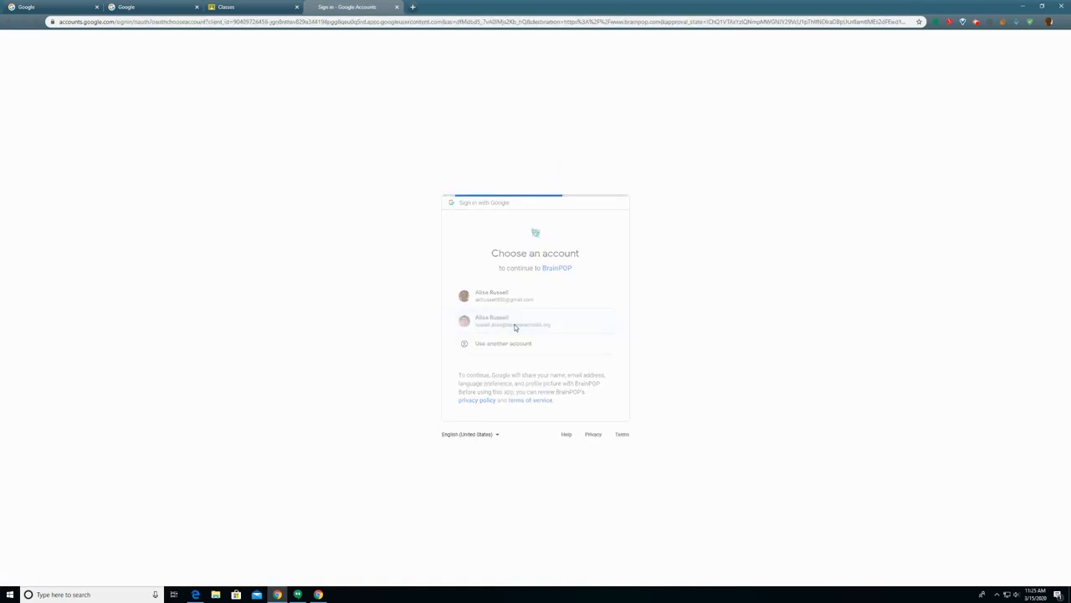
left_click(536, 322)
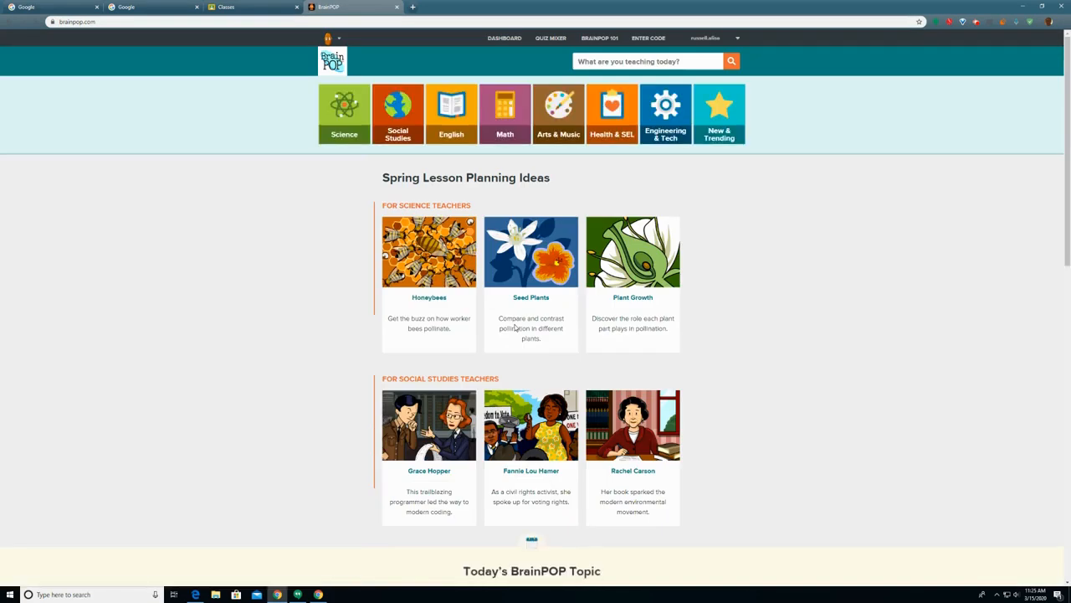
mouse_move(531, 253)
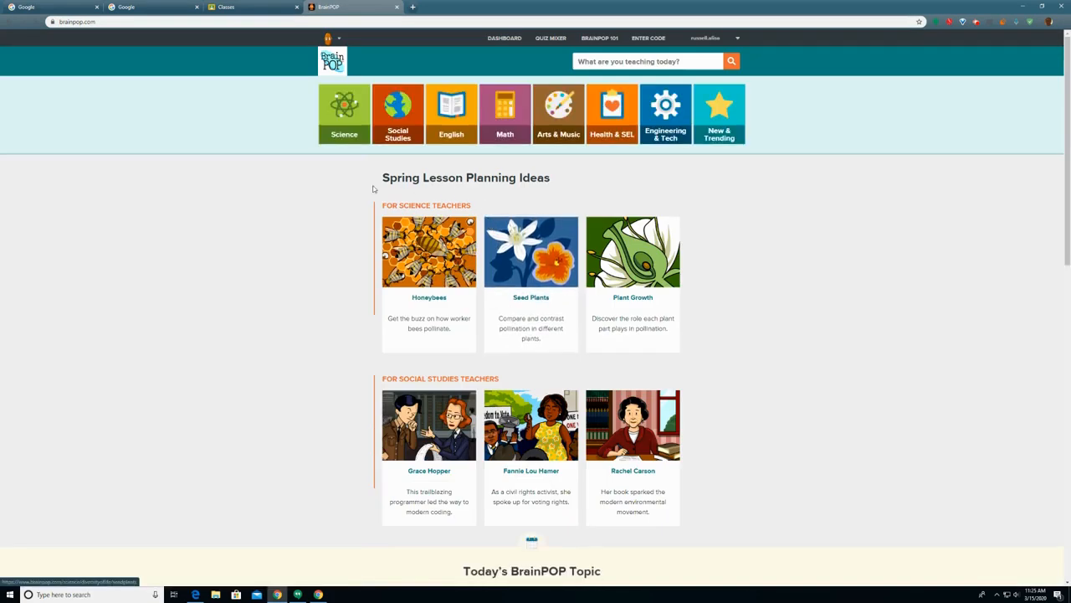
mouse_move(321, 211)
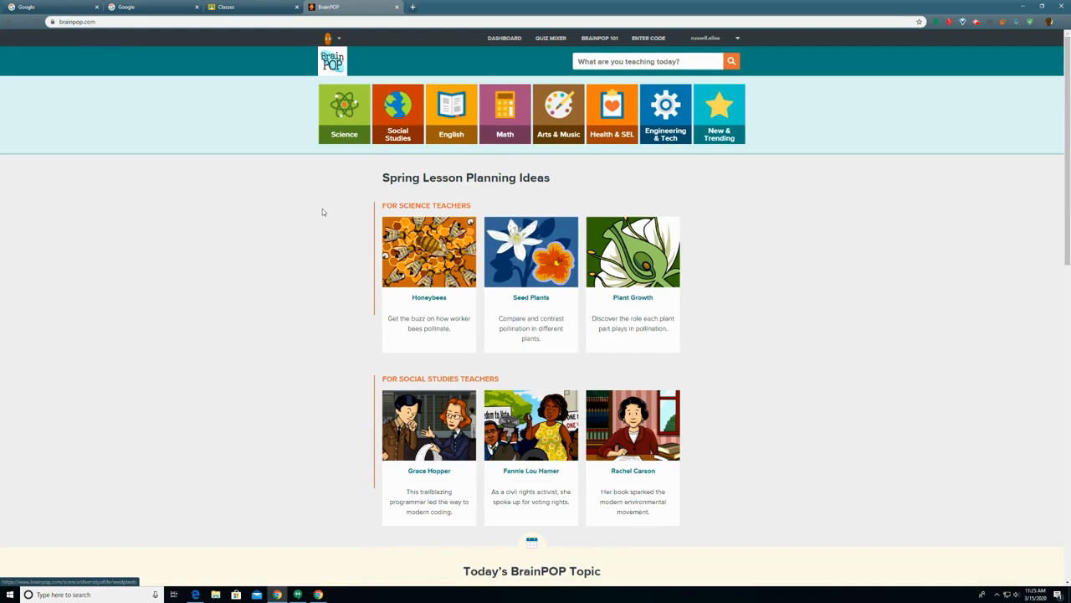
mouse_move(321, 214)
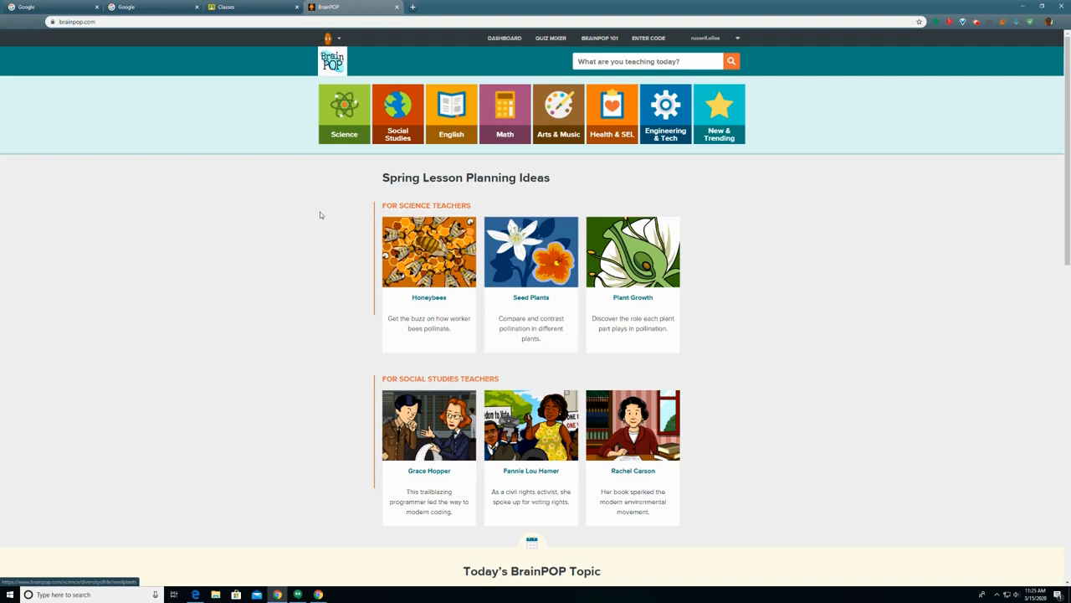
mouse_move(549, 208)
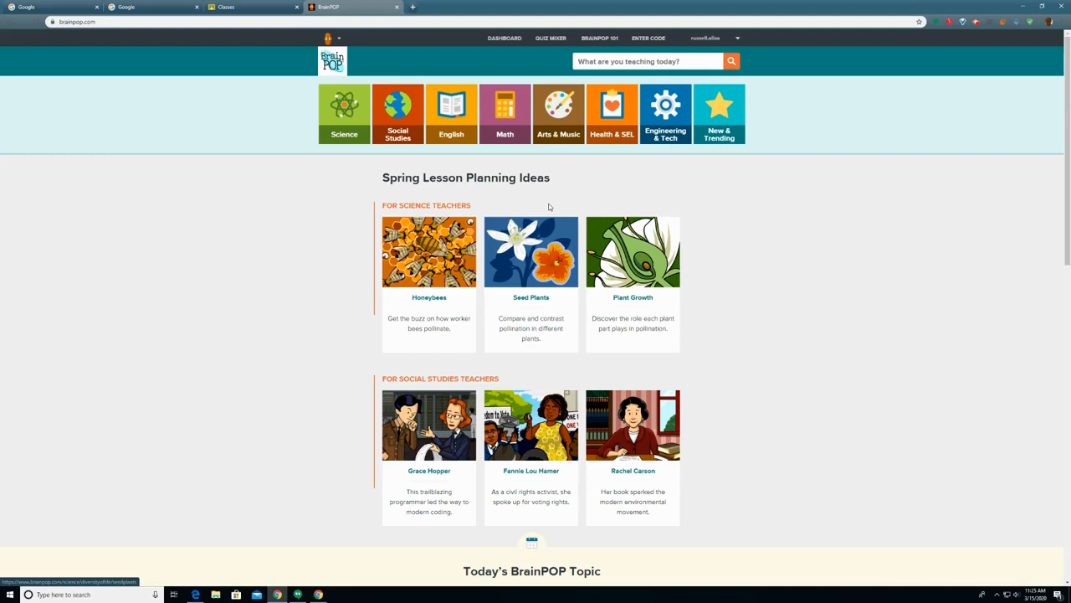